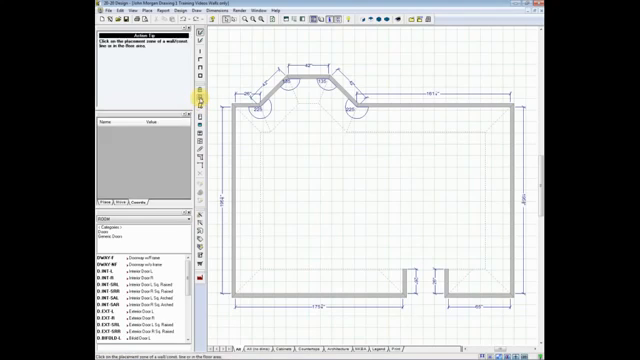
mouse_move(272, 124)
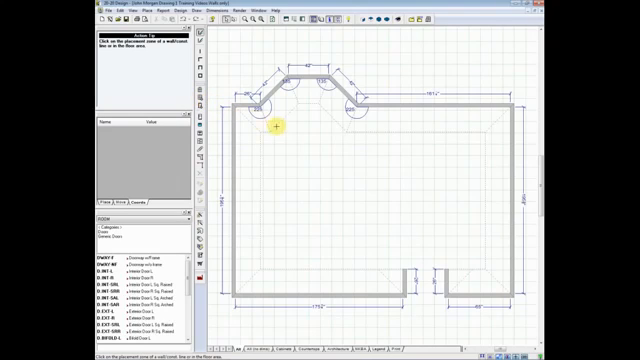
mouse_move(444, 115)
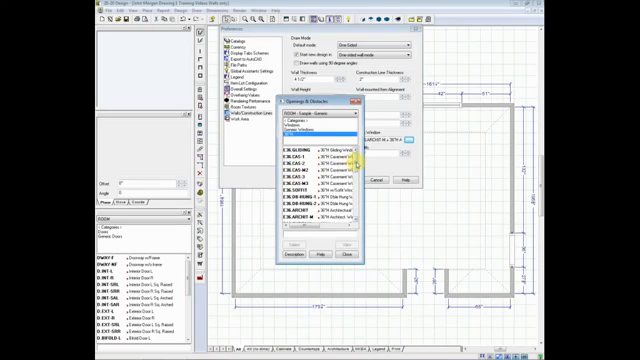
scroll(down, 3)
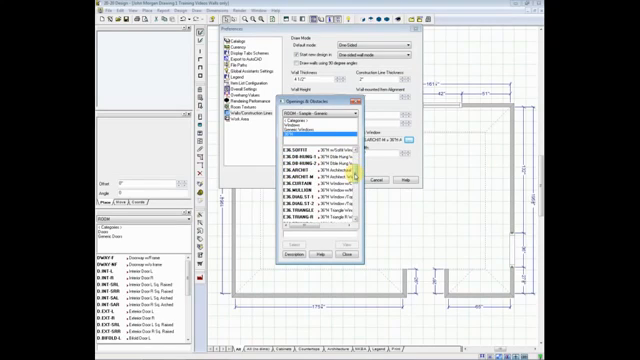